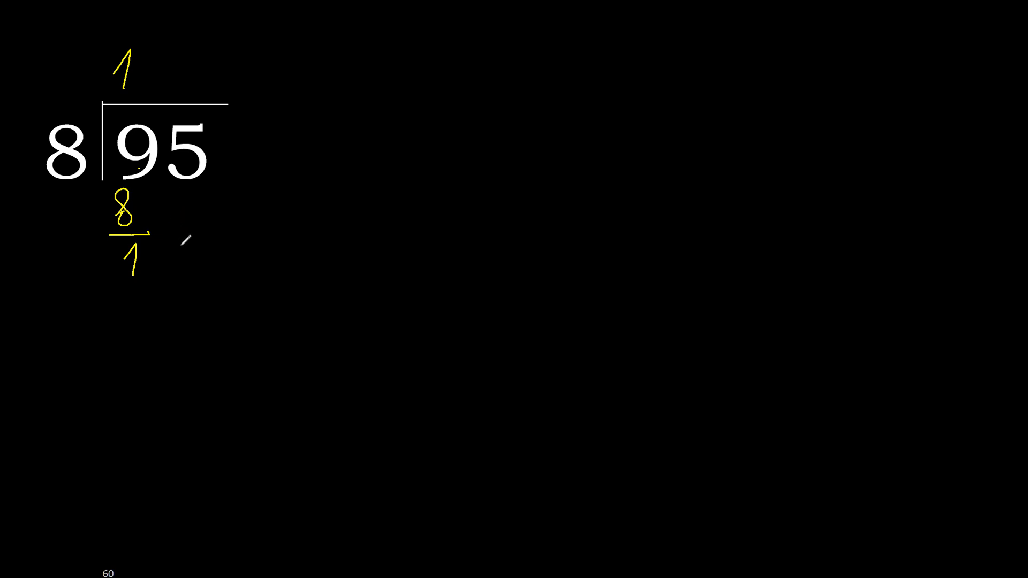
Step: Bring the 5 down beside the remainder 1 to form 15
{"action": "left_click_drag", "start_coordinate": [187, 239], "coordinate": [164, 269]}
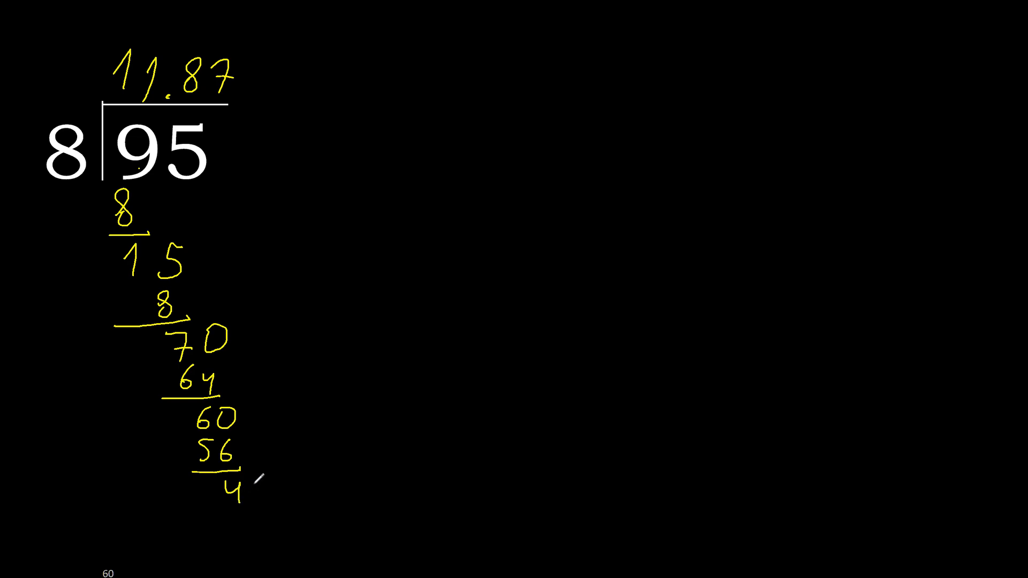
Step: Bring down a zero beside the remainder 4 to make 40
{"action": "left_click_drag", "start_coordinate": [186, 118], "coordinate": [259, 472]}
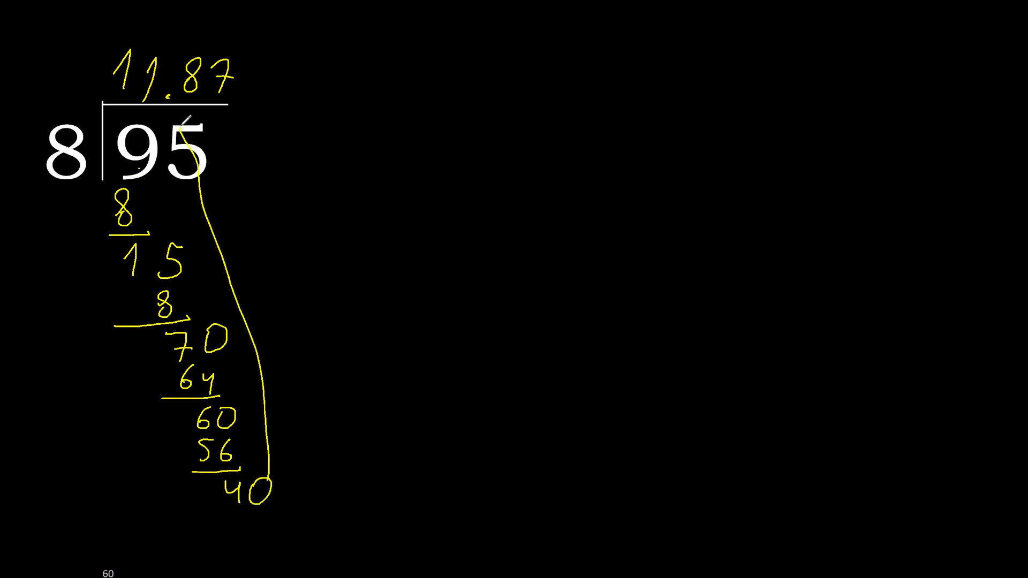